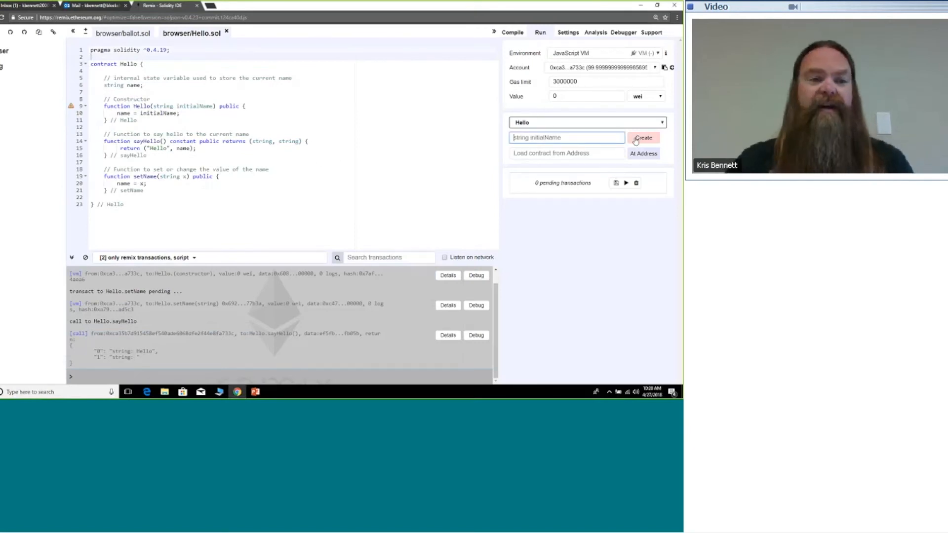
Deploy a new Hello contract instance with 'Joe' as the constructor's initial name
{"action": "double_click", "coordinate": [161, 105]}
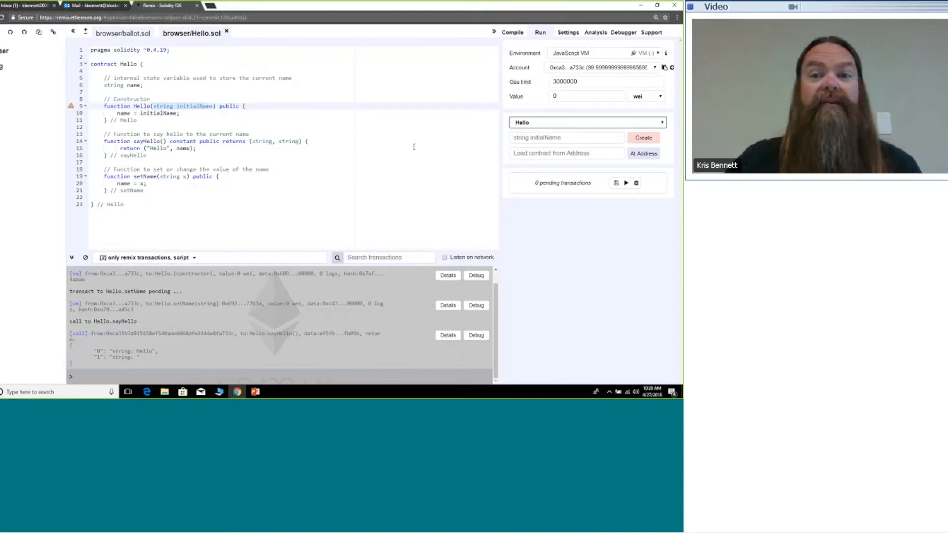
{"action": "left_click", "coordinate": [566, 137]}
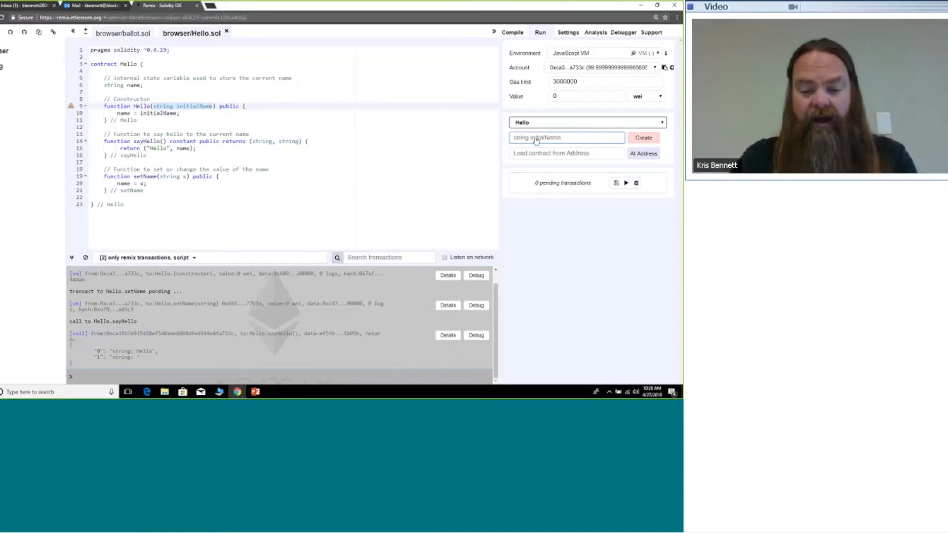
{"action": "type", "text": "\"Joe\""}
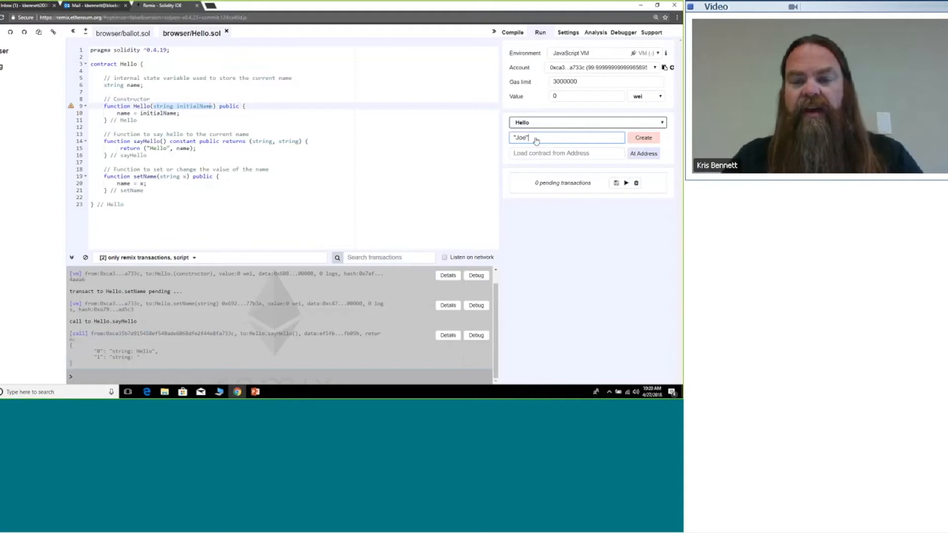
{"action": "mouse_move", "coordinate": [601, 148]}
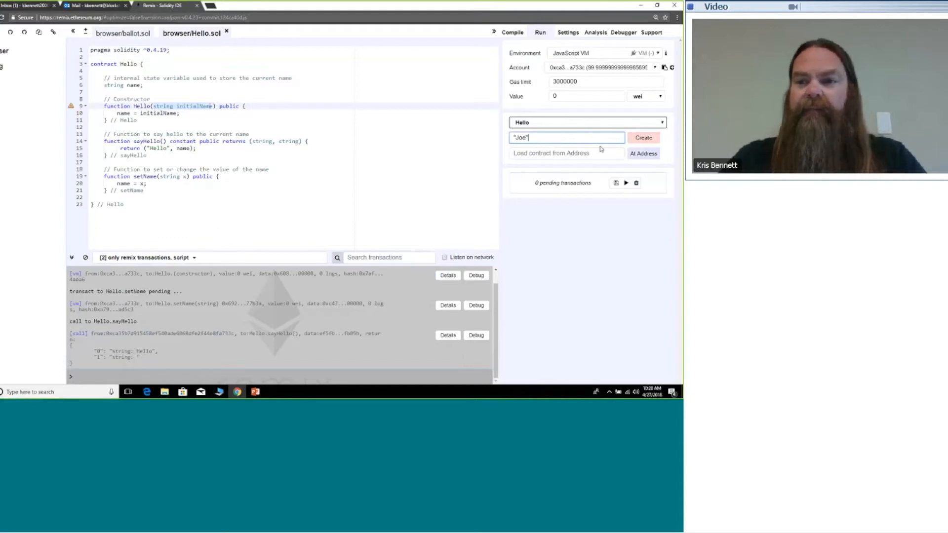
{"action": "left_click", "coordinate": [643, 137]}
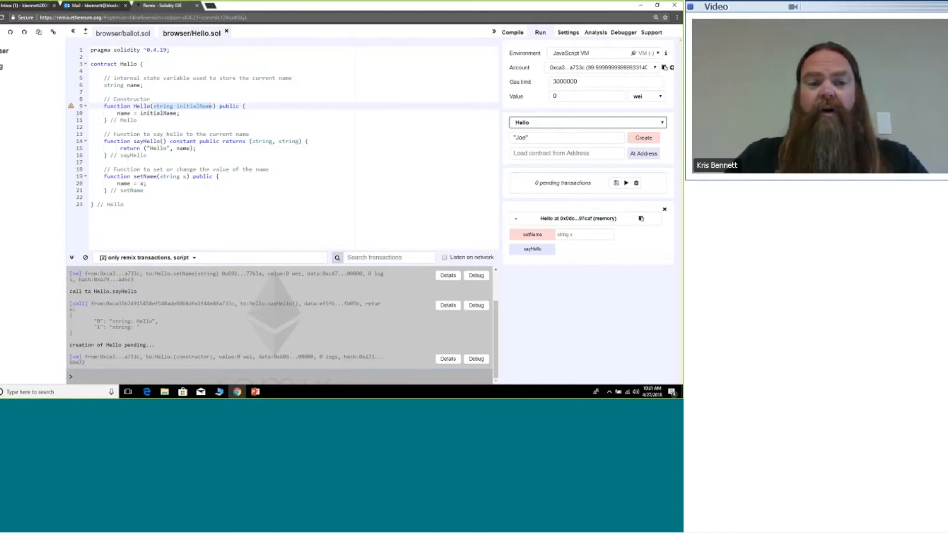
Call sayHello on the deployed Hello instance to confirm it returns 'Hello' and 'Joe'
{"action": "left_click", "coordinate": [532, 248]}
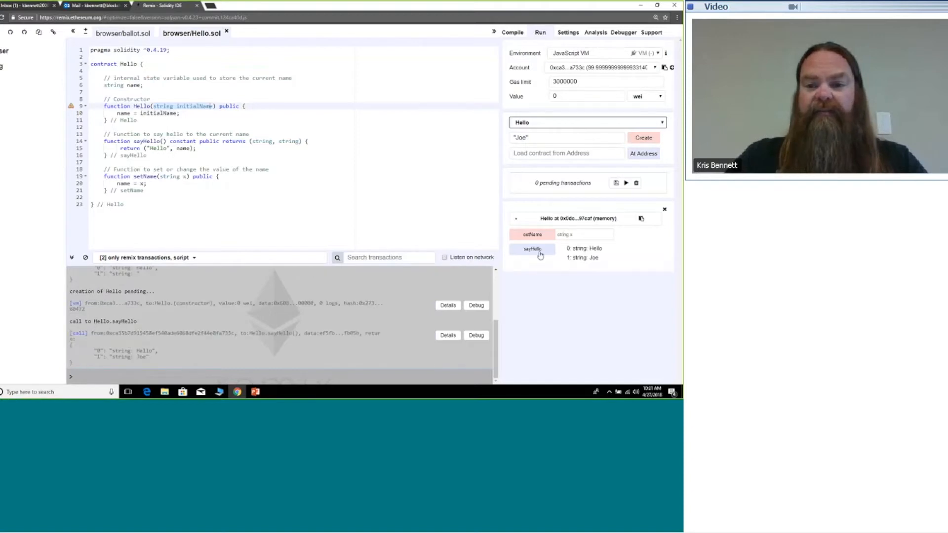
{"action": "mouse_move", "coordinate": [595, 259]}
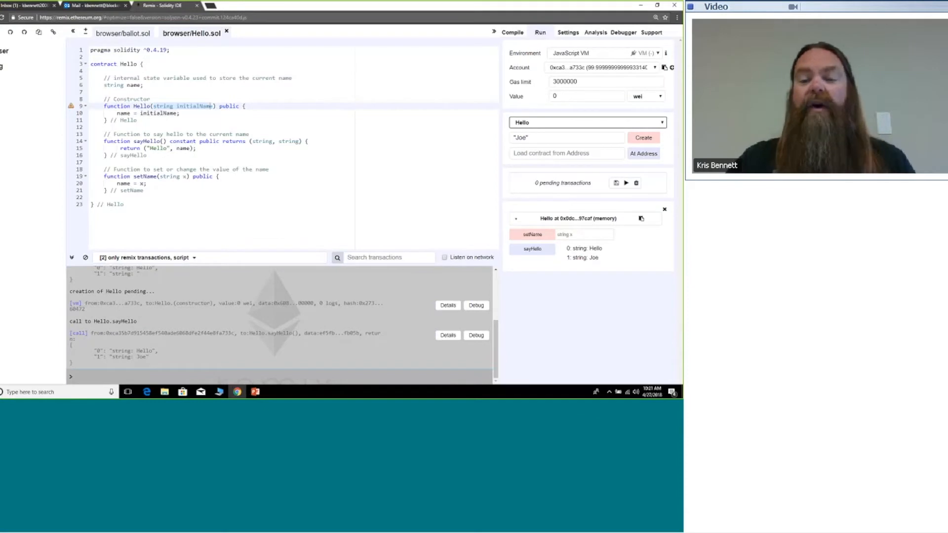
{"action": "left_click", "coordinate": [584, 234]}
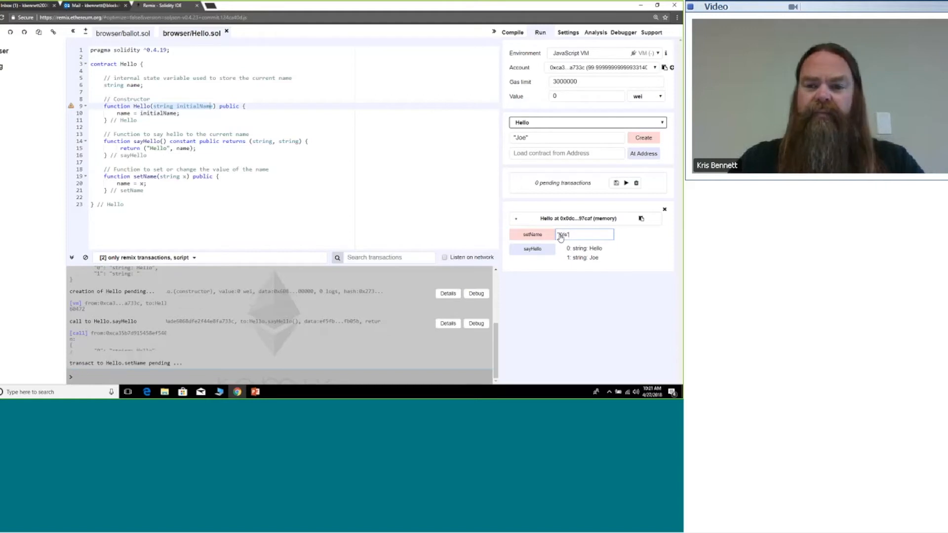
Store the name 'Kris' via setName and call sayHello to get 'Hello', 'Kris'
{"action": "left_click", "coordinate": [532, 235]}
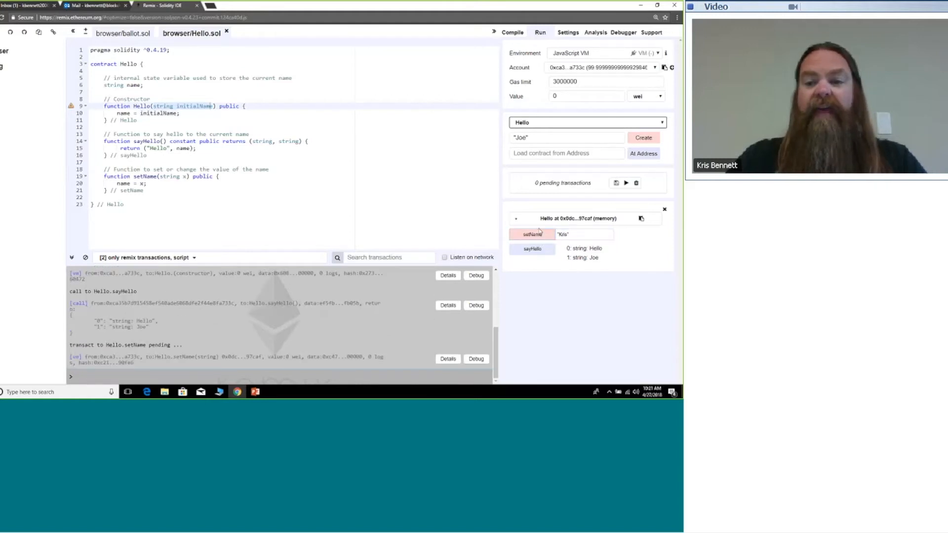
{"action": "left_click", "coordinate": [532, 248]}
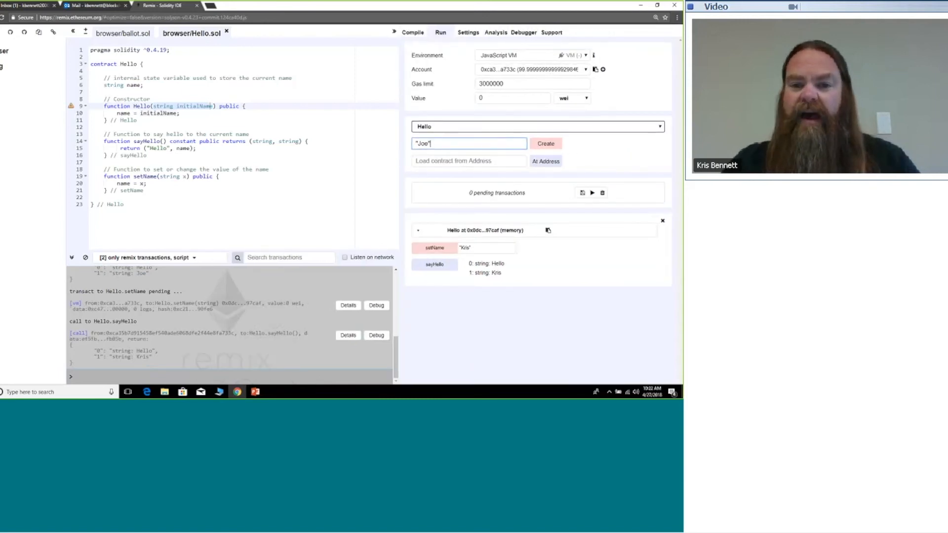
Send three more setName transactions with 'Kris', each adding a log entry
{"action": "left_click", "coordinate": [434, 248]}
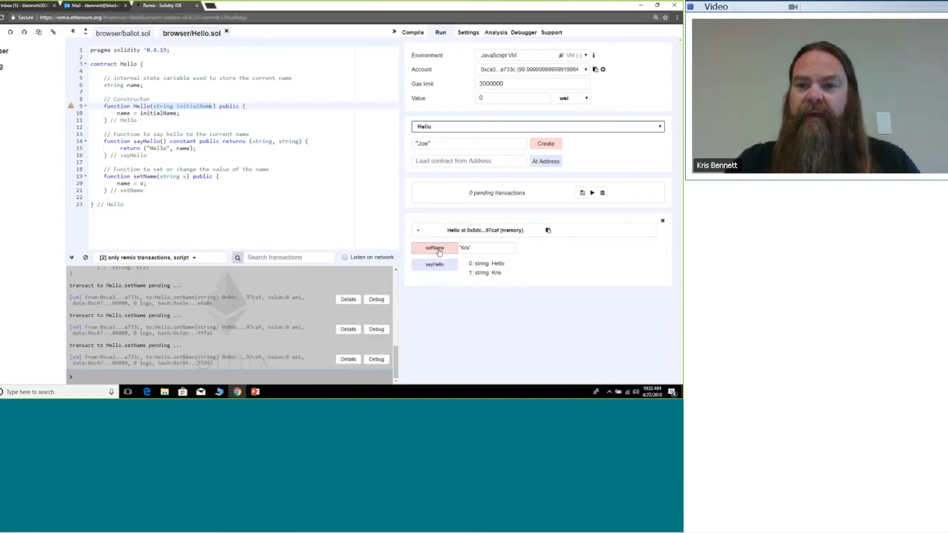
{"action": "left_click", "coordinate": [434, 247]}
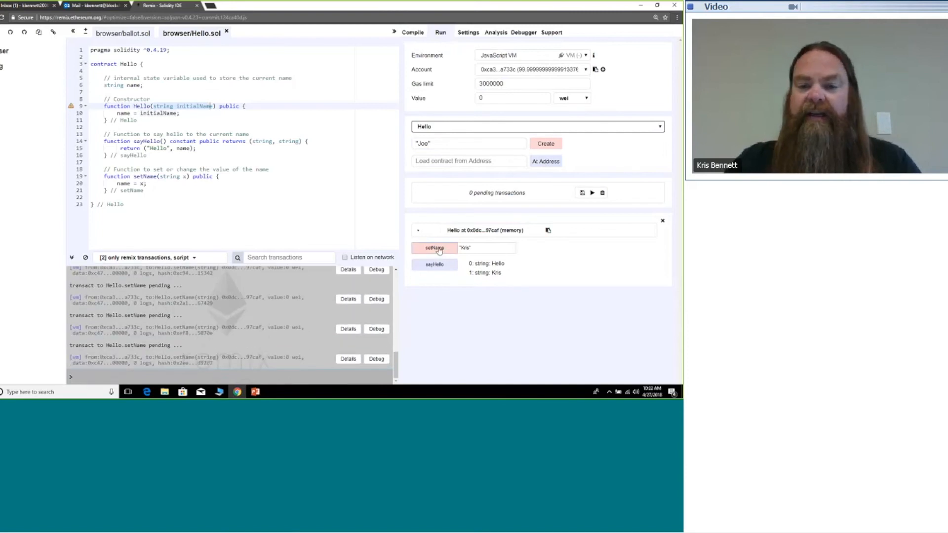
{"action": "left_click", "coordinate": [434, 248]}
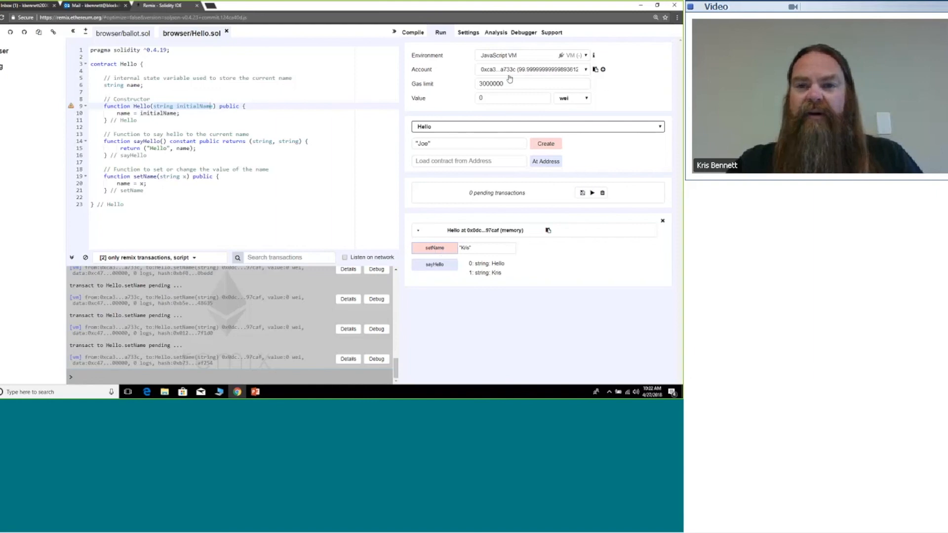
{"action": "mouse_move", "coordinate": [560, 71]}
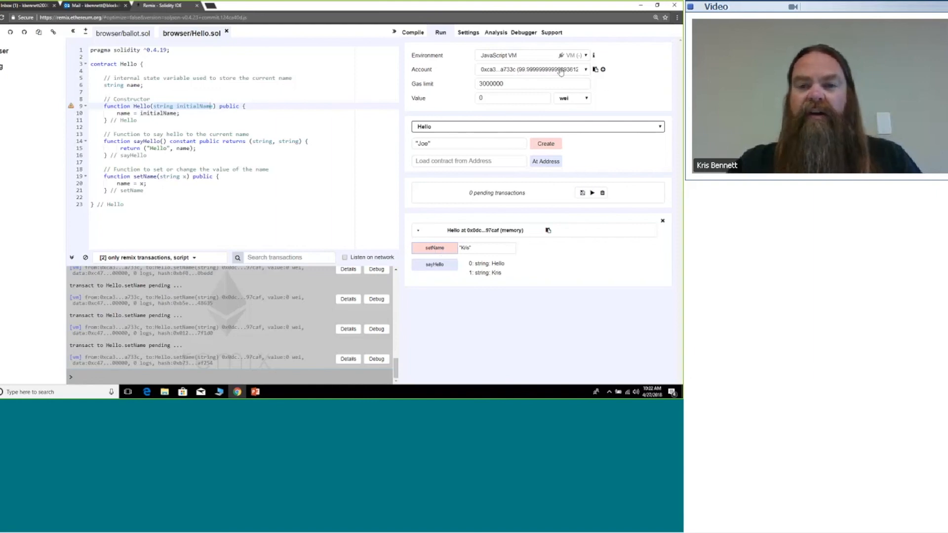